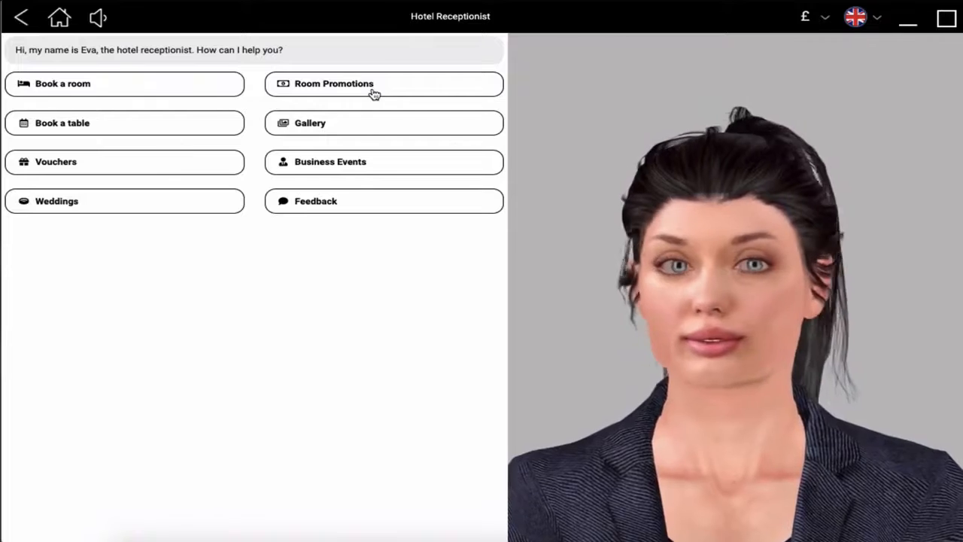
Start a room booking with arrival 17 October 2019 and departure 18 October 2019
left_click(124, 84)
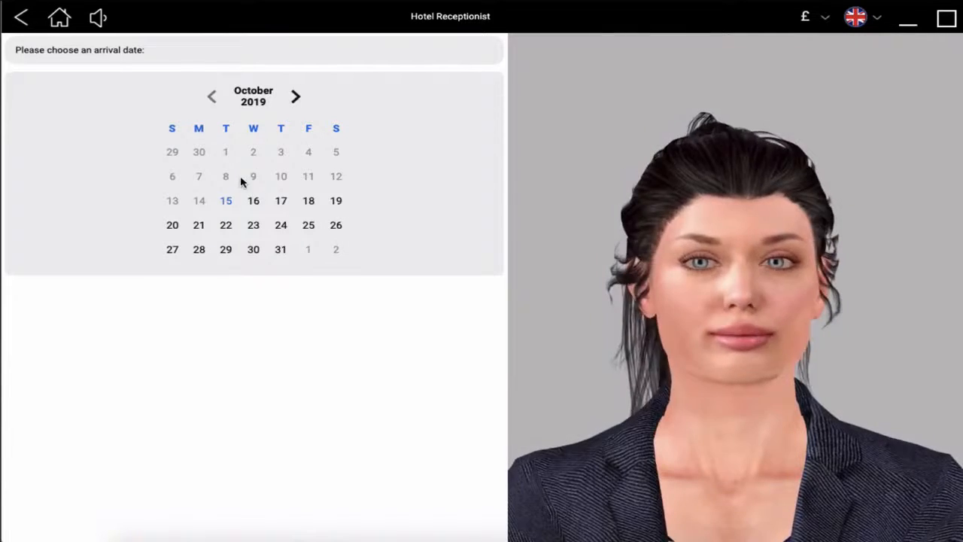
left_click(280, 200)
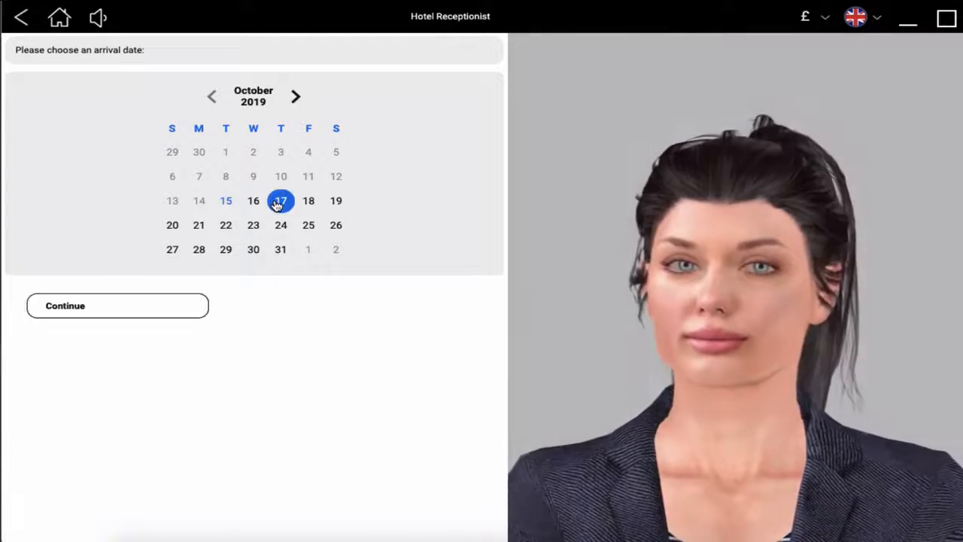
left_click(117, 305)
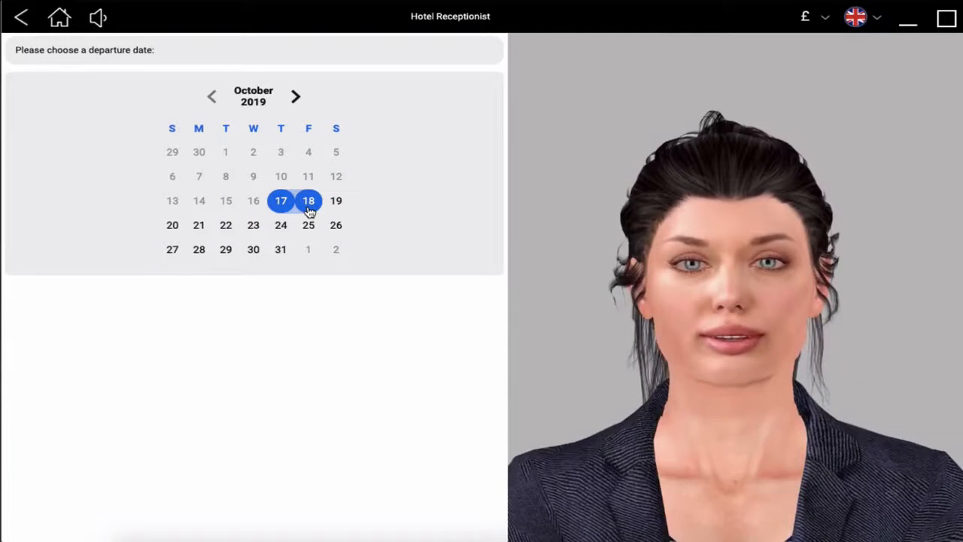
left_click(309, 200)
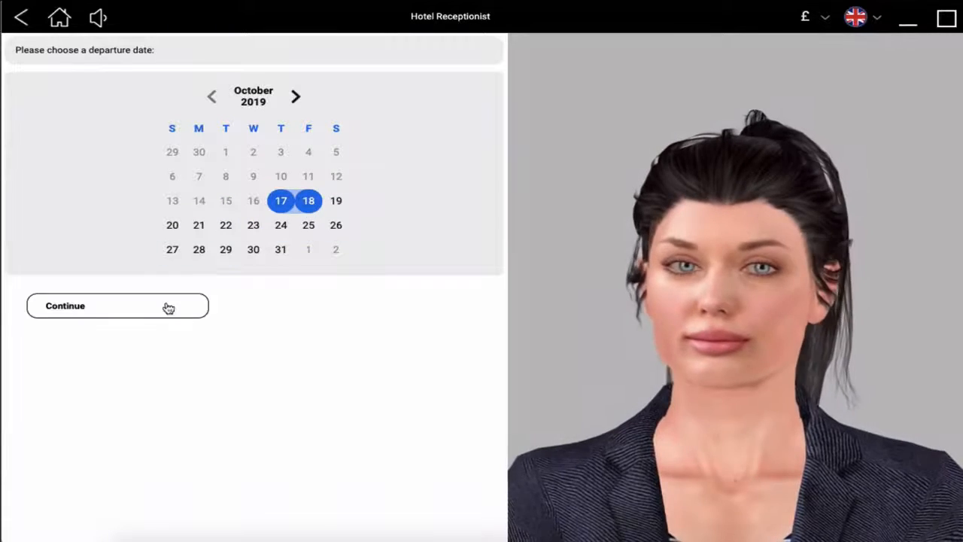
left_click(117, 306)
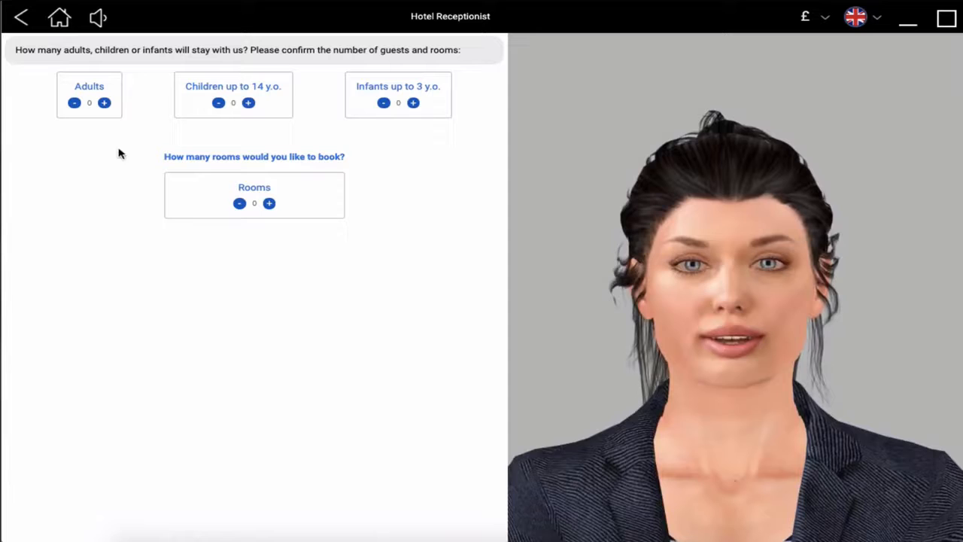
Set one adult and one room, then book the Deluxe All Inclusive room for £150
left_click(104, 102)
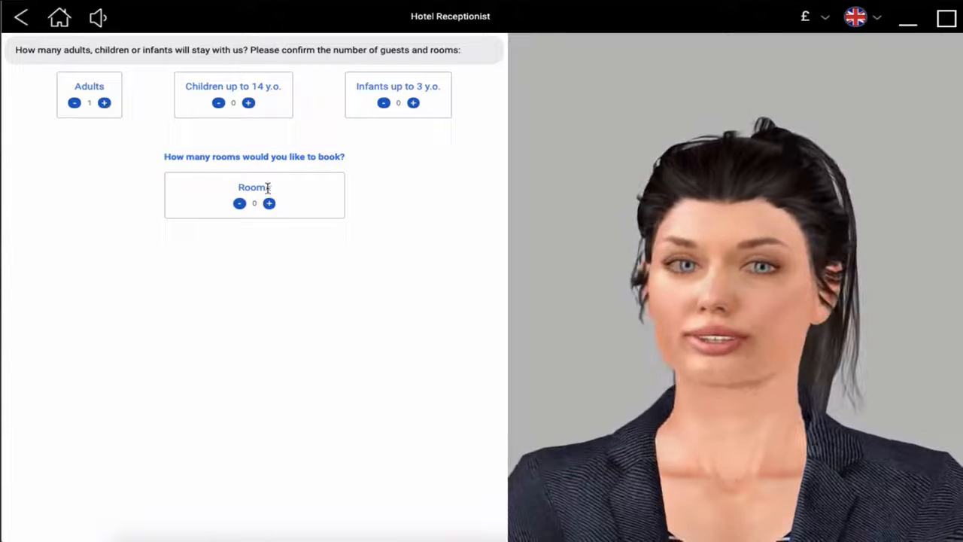
left_click(269, 204)
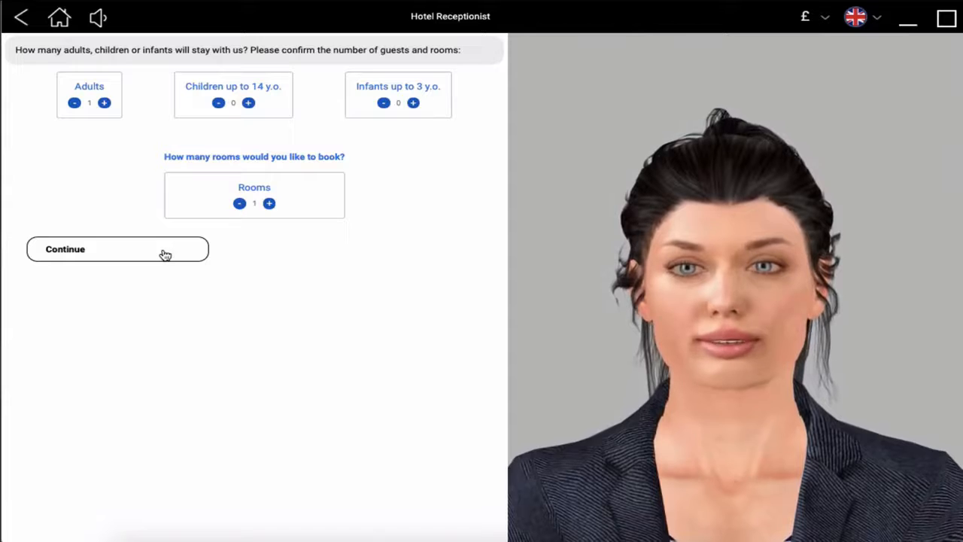
left_click(116, 249)
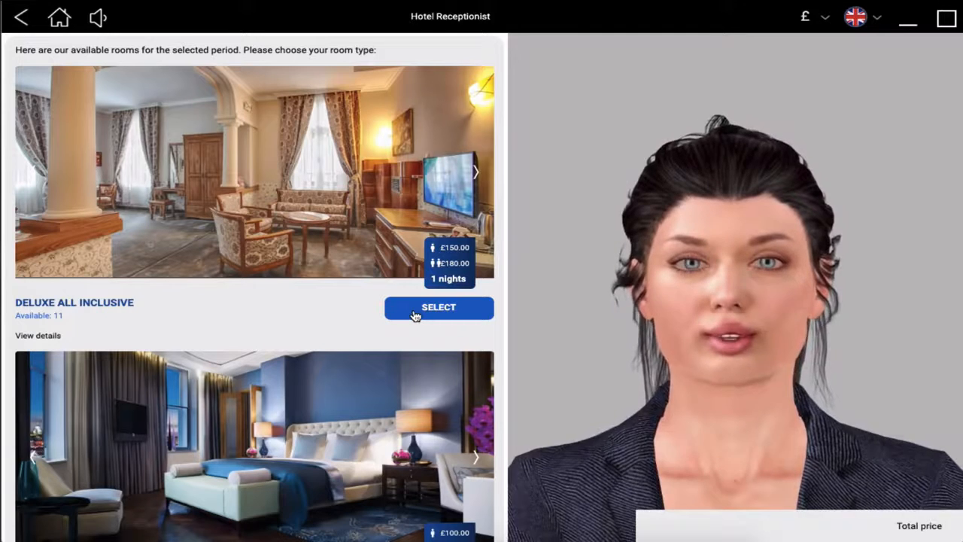
left_click(439, 307)
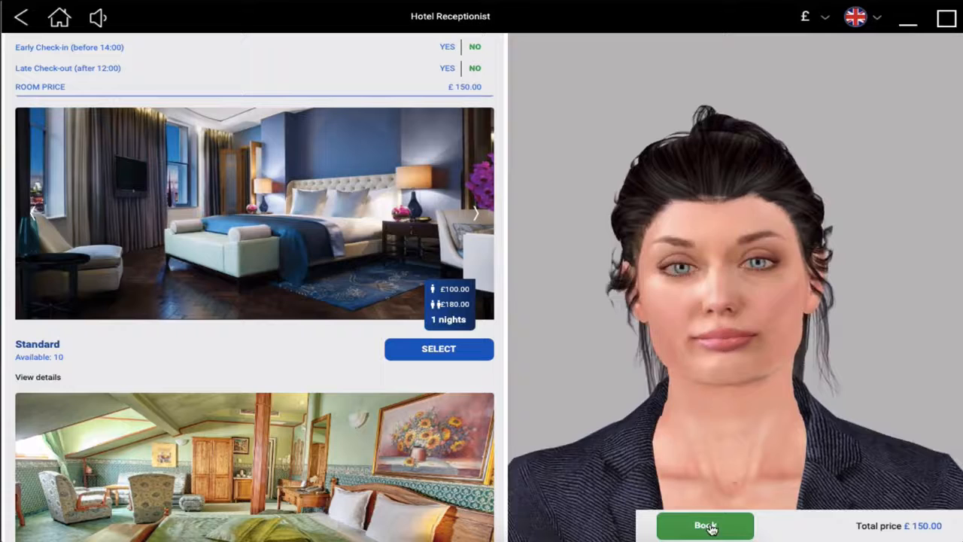
left_click(705, 526)
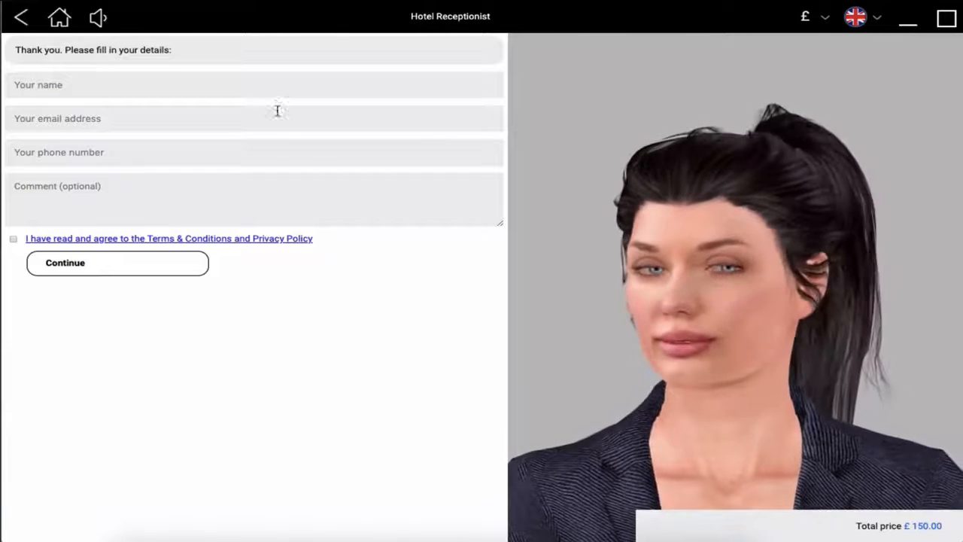
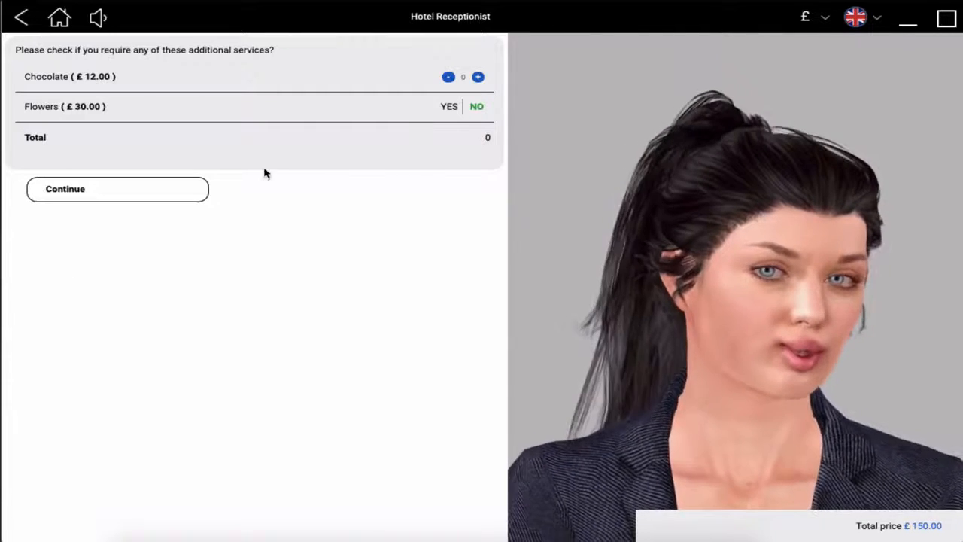
left_click(118, 188)
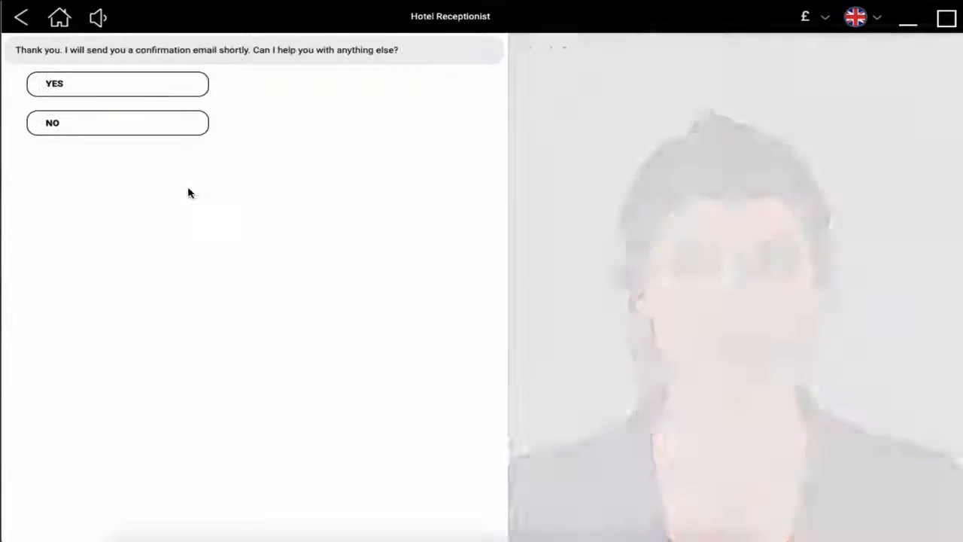